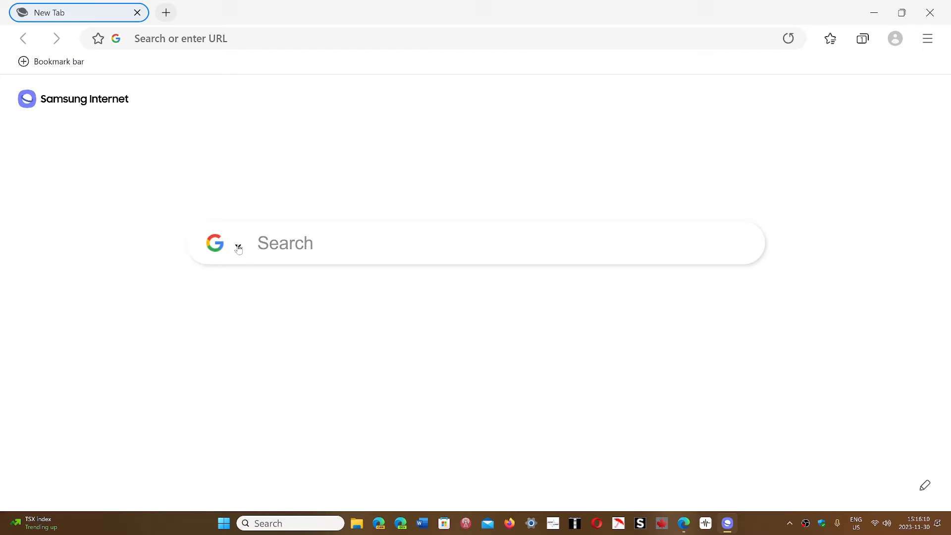
Open the Samsung Internet listing on apps.microsoft.com in Edge, showing its Install button
left_click(238, 245)
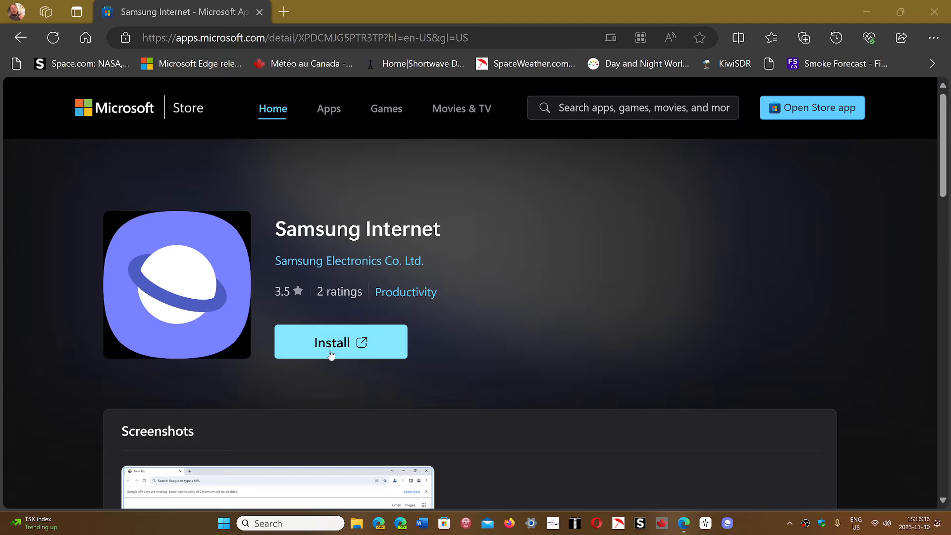
mouse_move(613, 338)
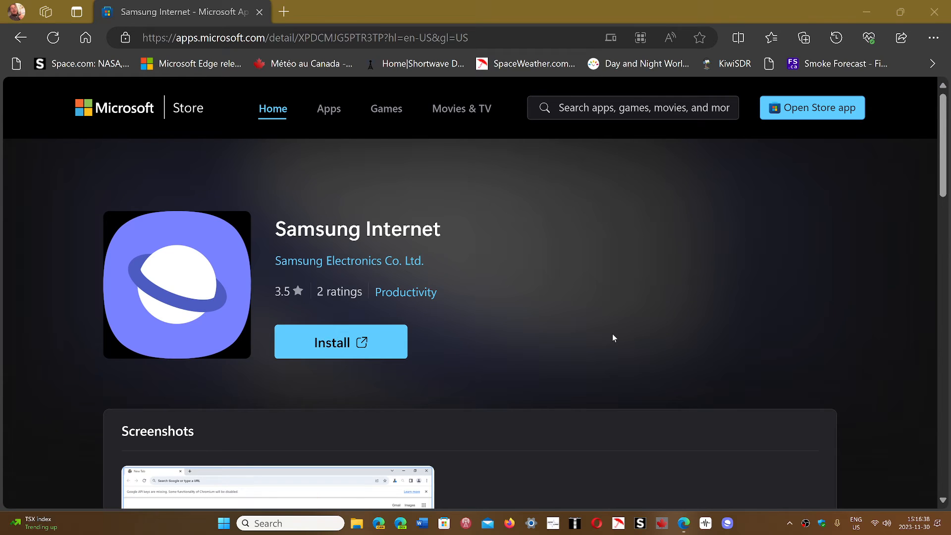
mouse_move(676, 405)
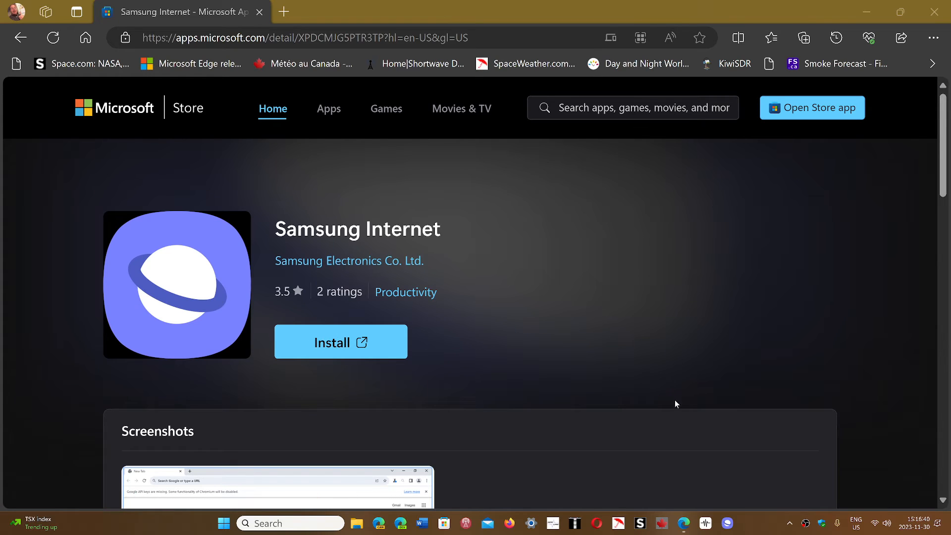
mouse_move(764, 398)
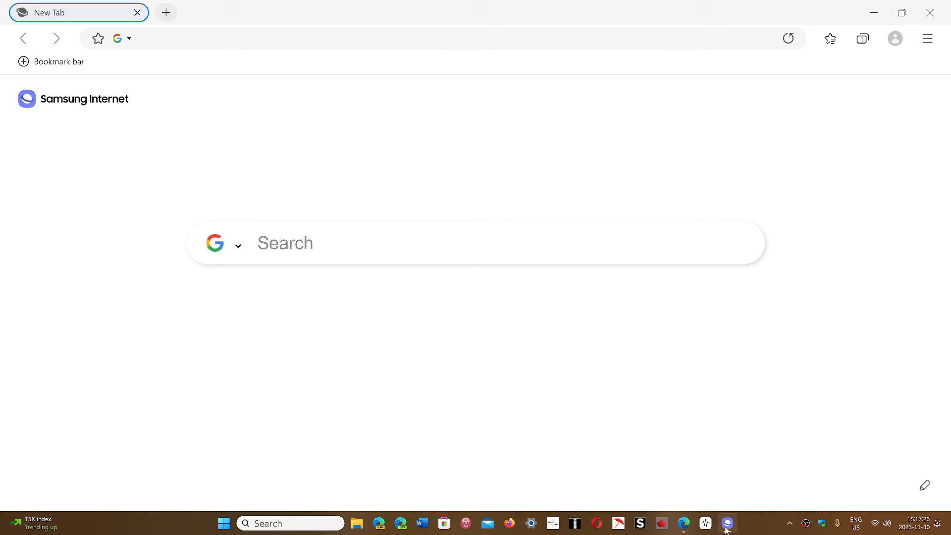
mouse_move(653, 384)
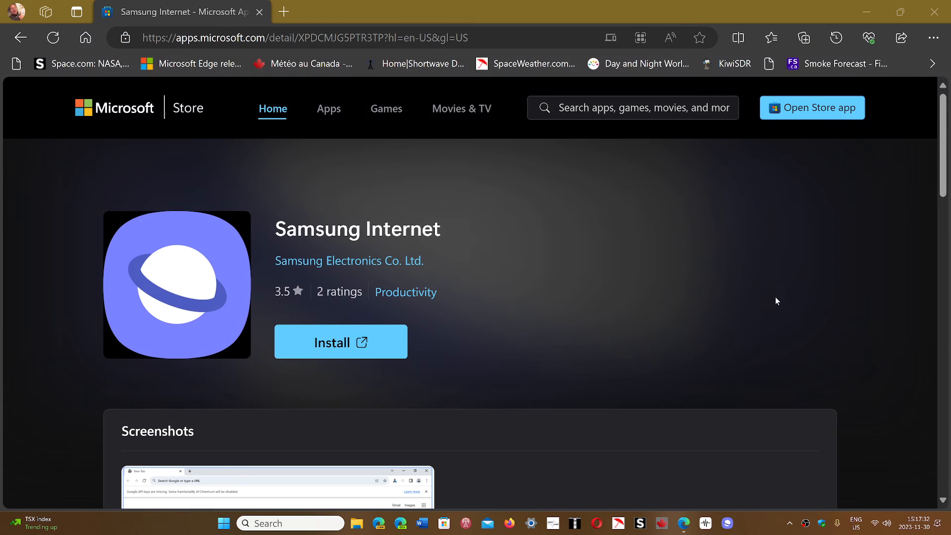
mouse_move(666, 278)
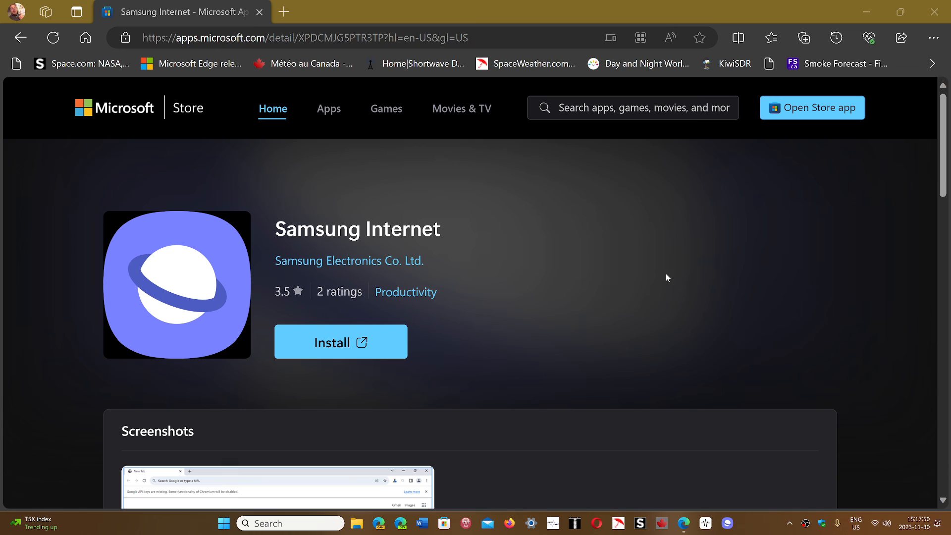
mouse_move(740, 300)
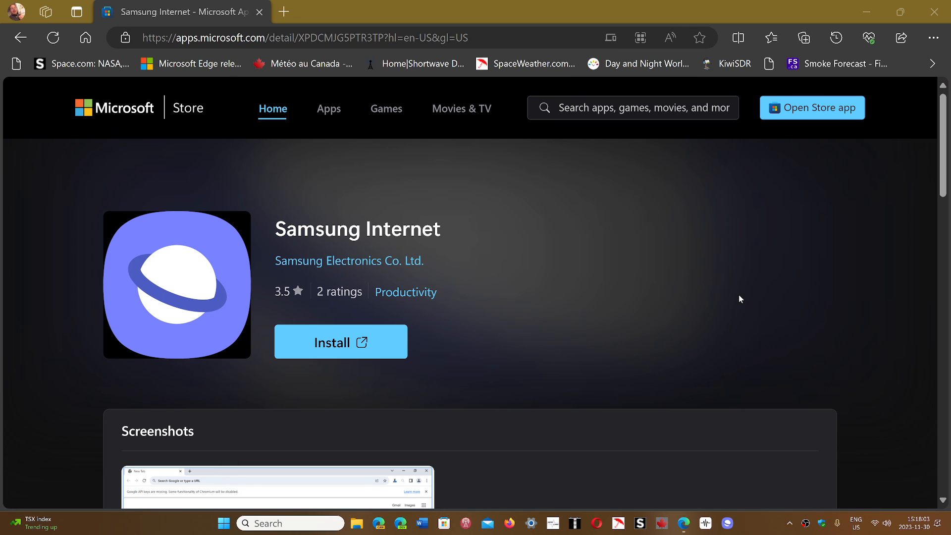
mouse_move(761, 494)
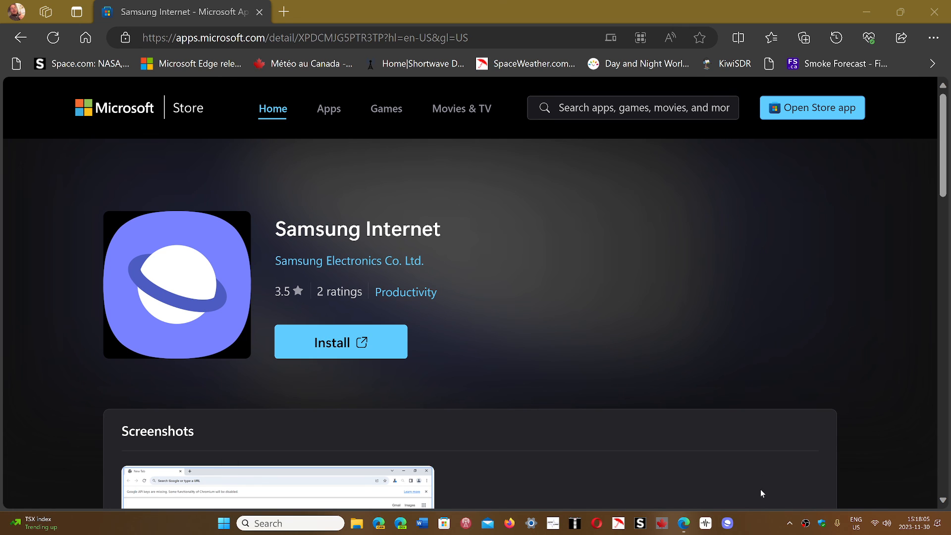
mouse_move(552, 198)
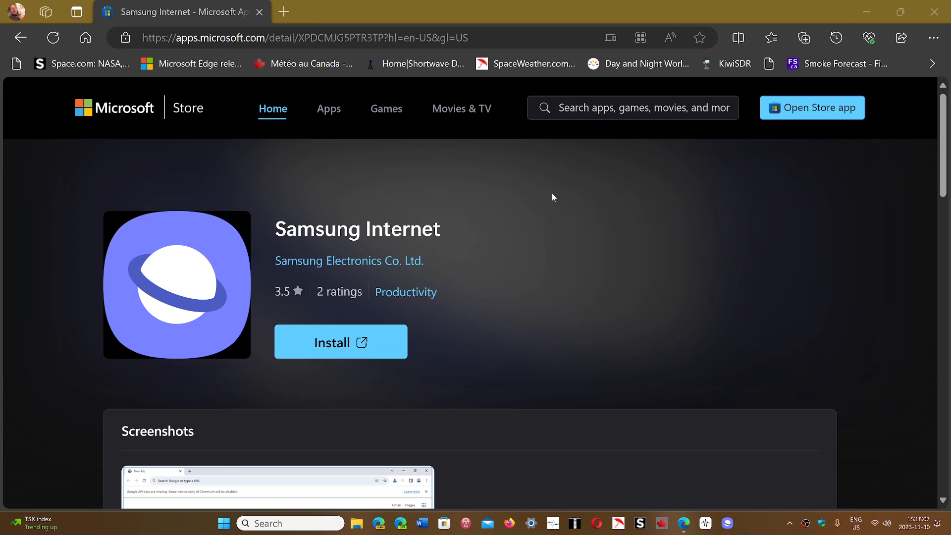
mouse_move(728, 479)
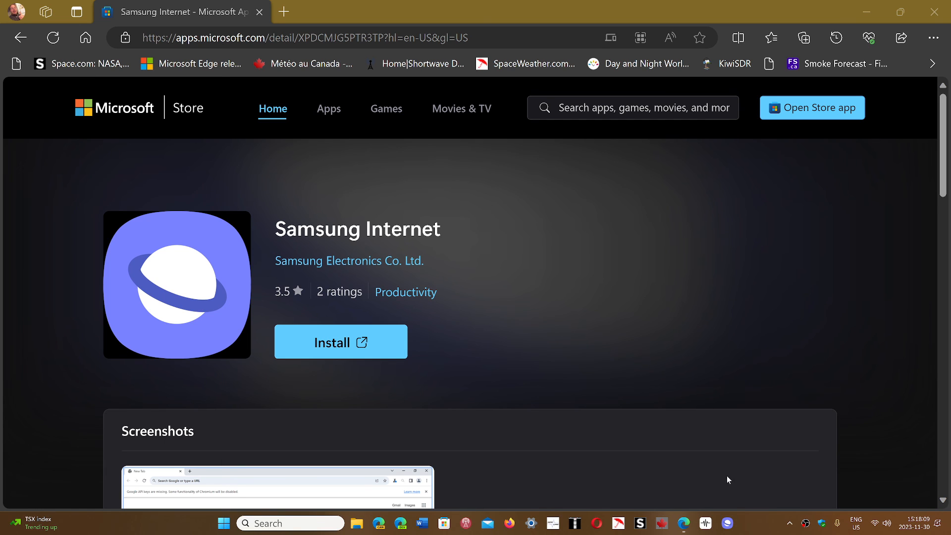
mouse_move(763, 527)
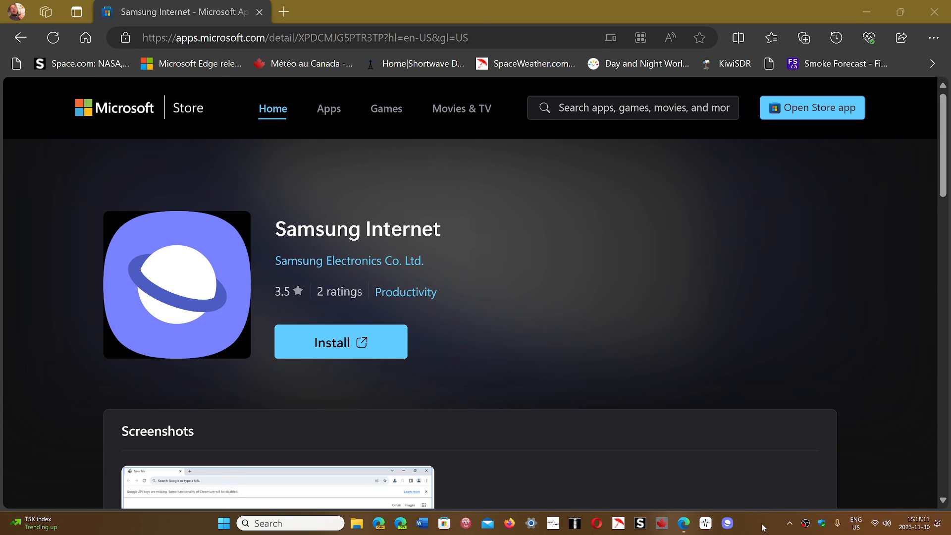